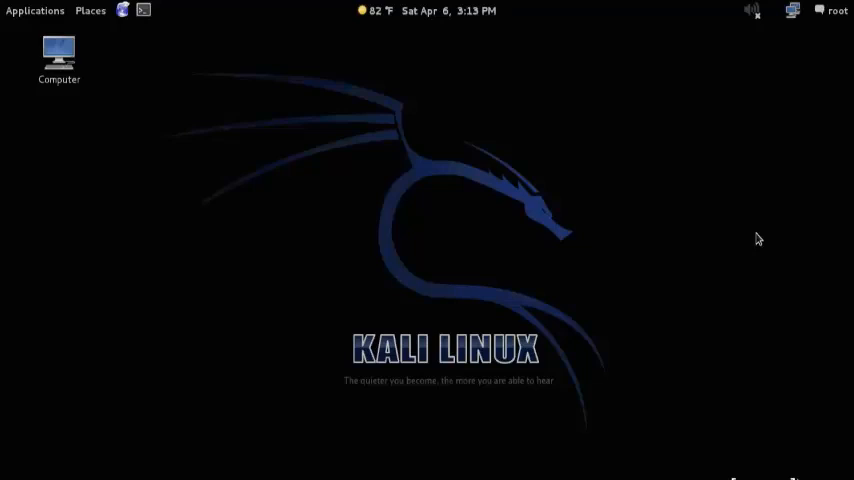
mouse_move(368, 200)
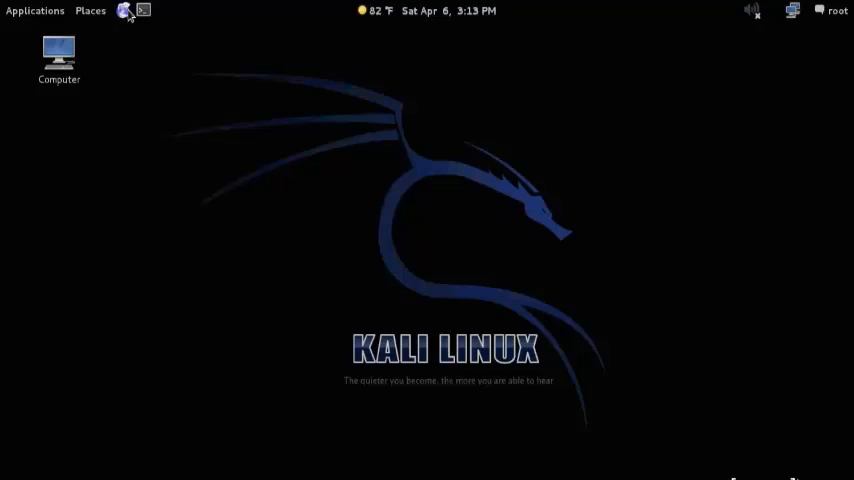
mouse_move(476, 304)
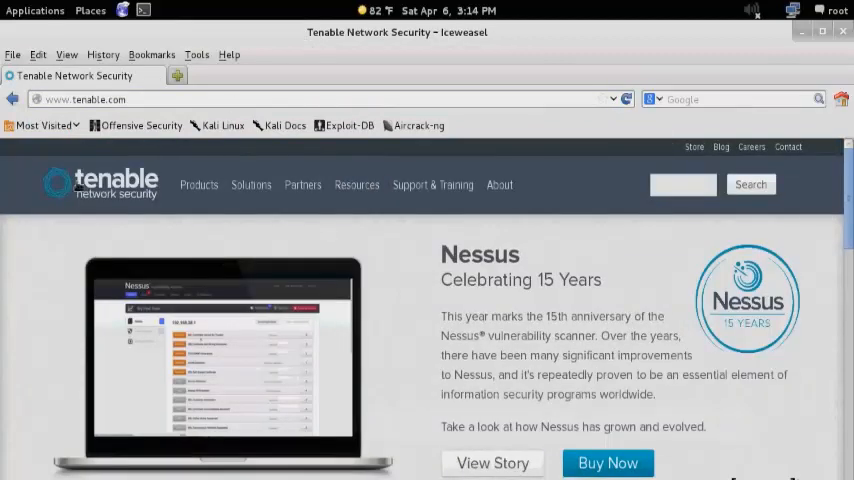
Step: Reach the Nessus Vulnerability Scanner download page via Products, agree to the license and expand the Linux options
click(200, 184)
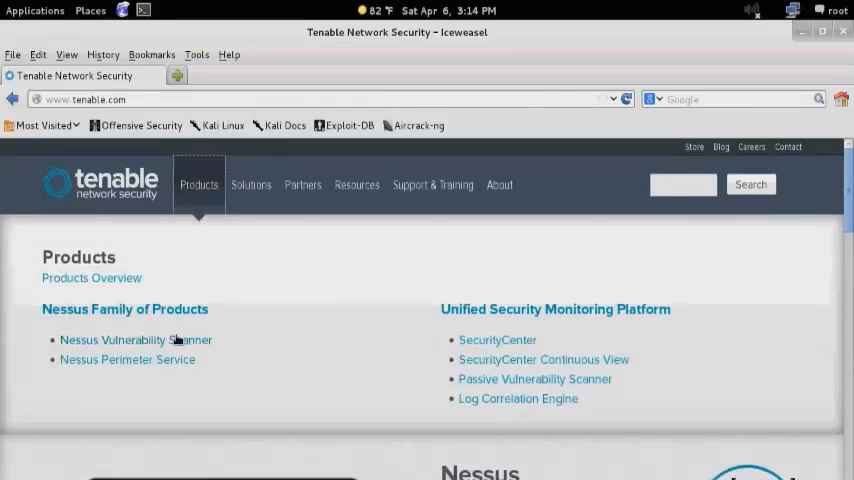
click(136, 340)
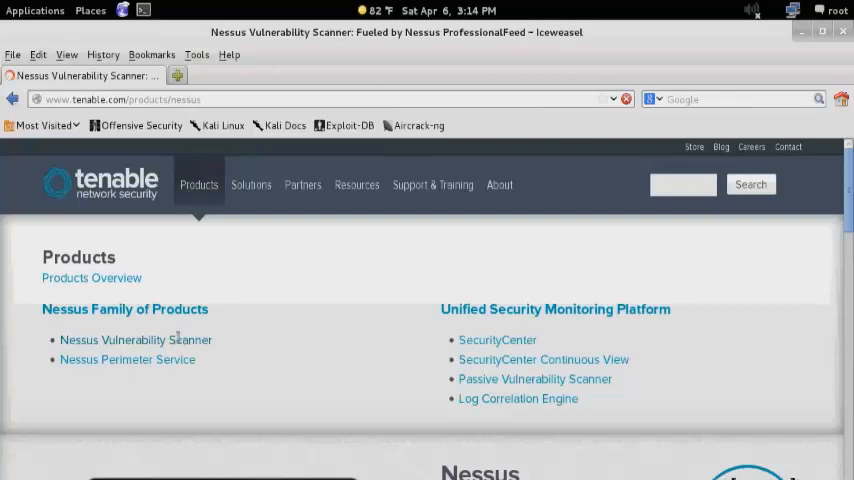
click(136, 340)
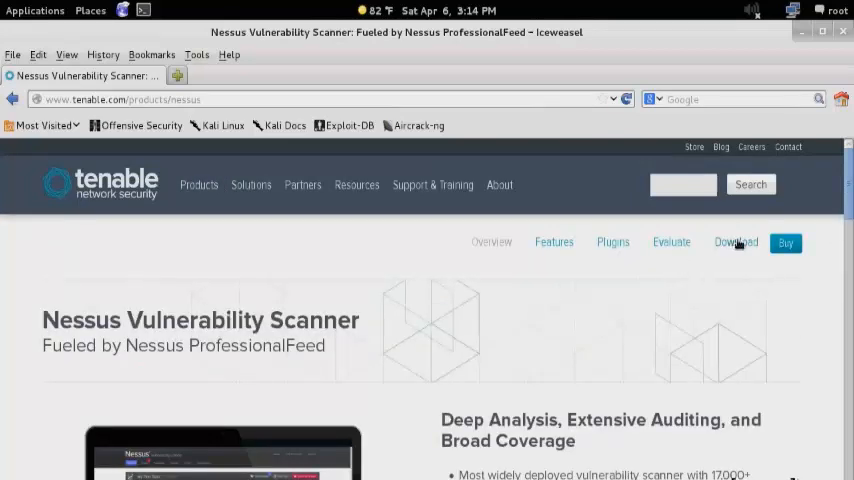
click(736, 242)
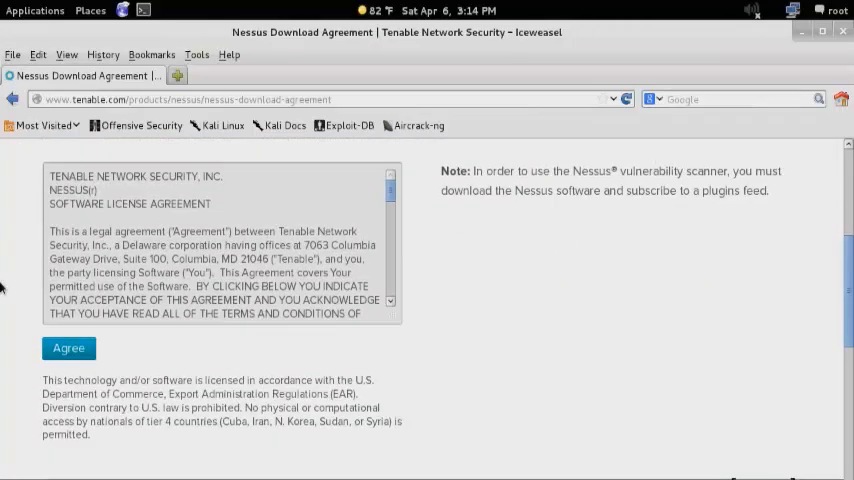
click(68, 348)
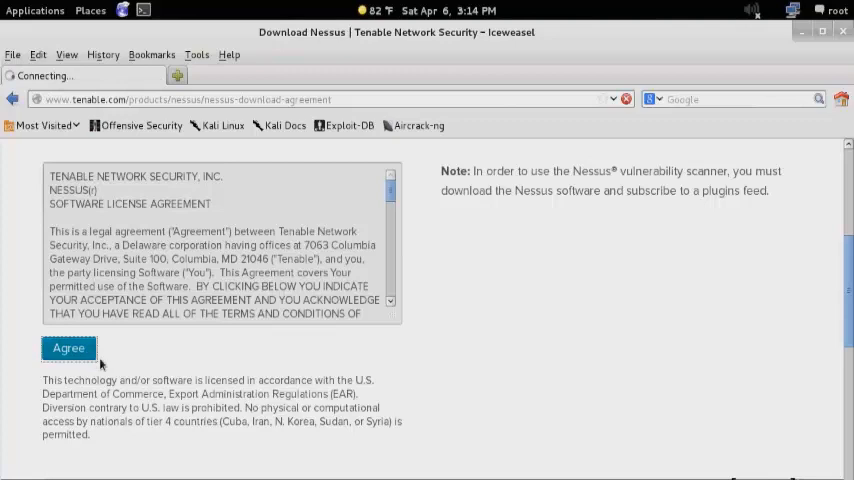
click(68, 348)
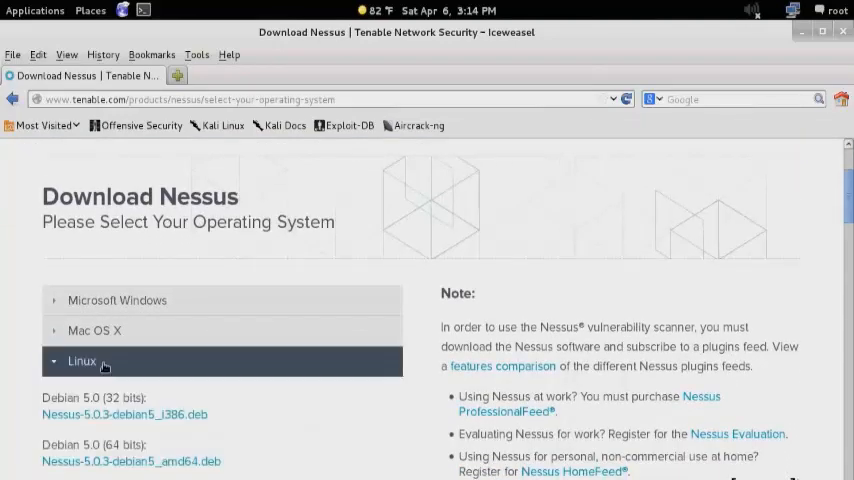
Step: Download the Ubuntu 10.10 32-bit Nessus .deb package and save it to the Desktop
scroll(down, 3)
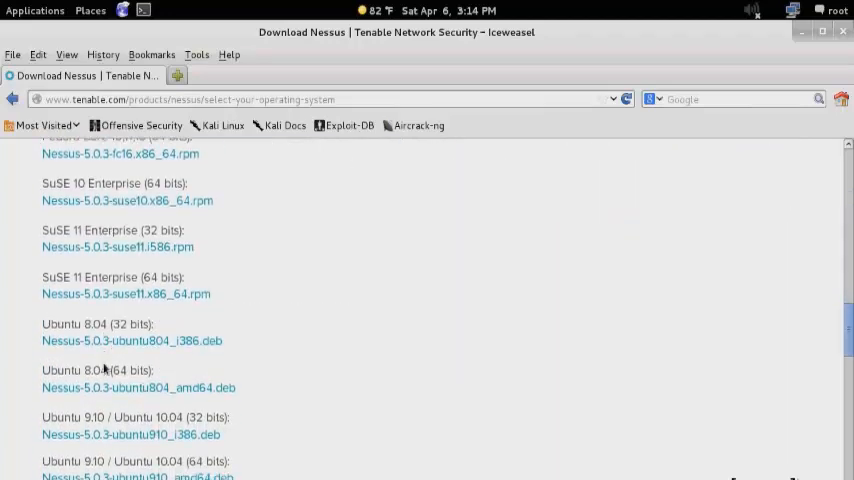
scroll(down, 3)
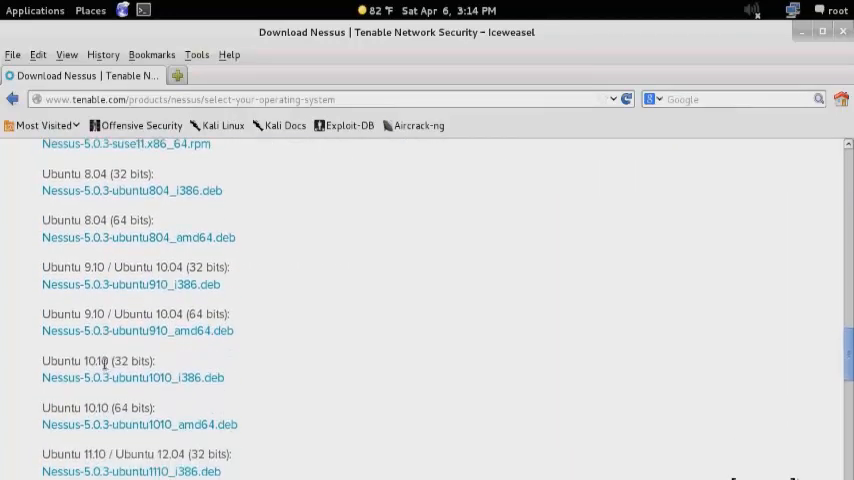
mouse_move(284, 378)
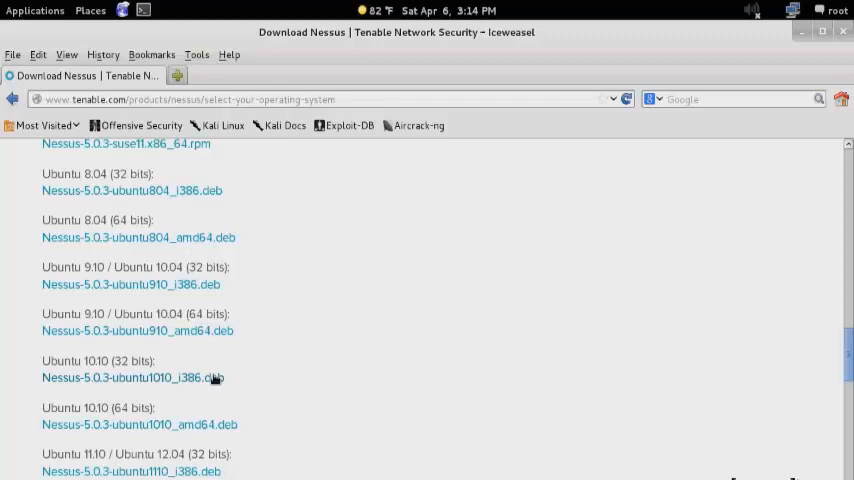
click(132, 376)
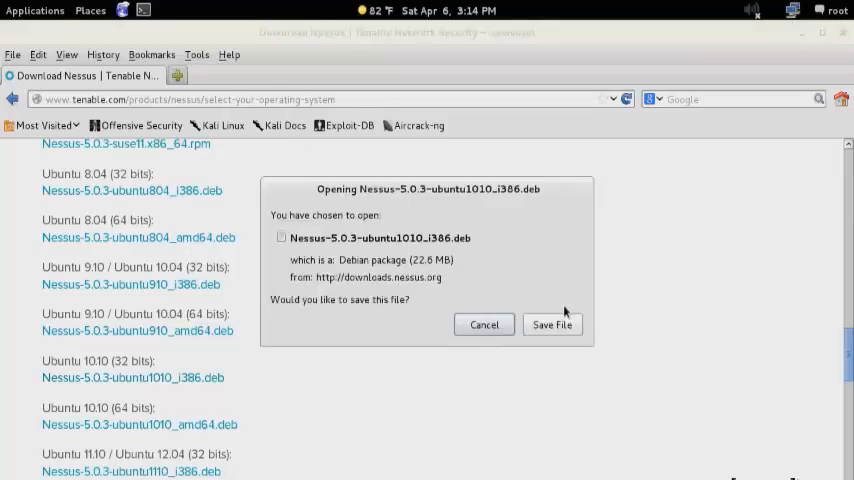
click(552, 324)
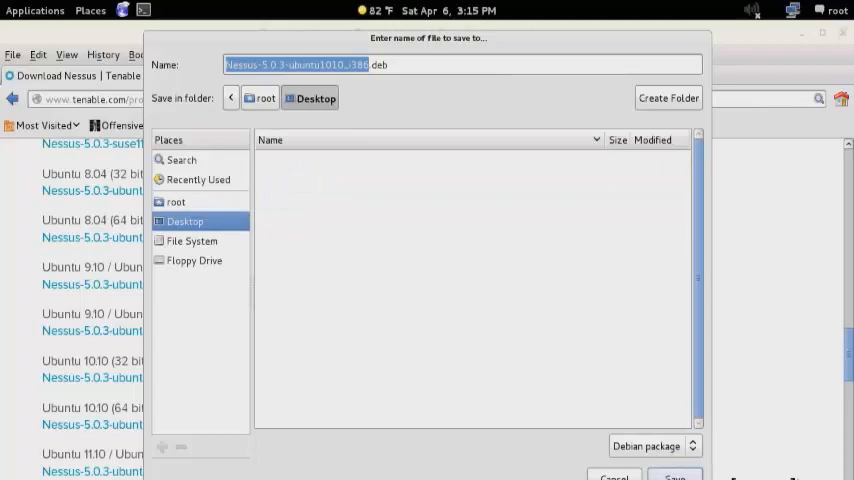
click(674, 476)
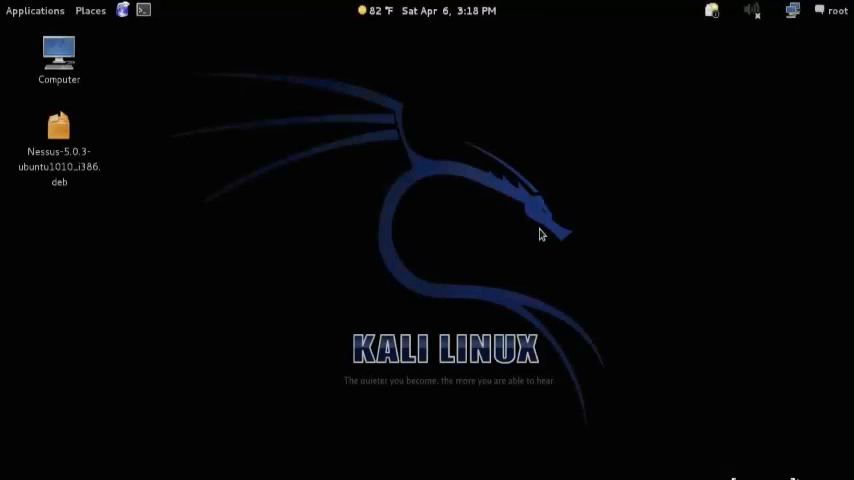
mouse_move(448, 200)
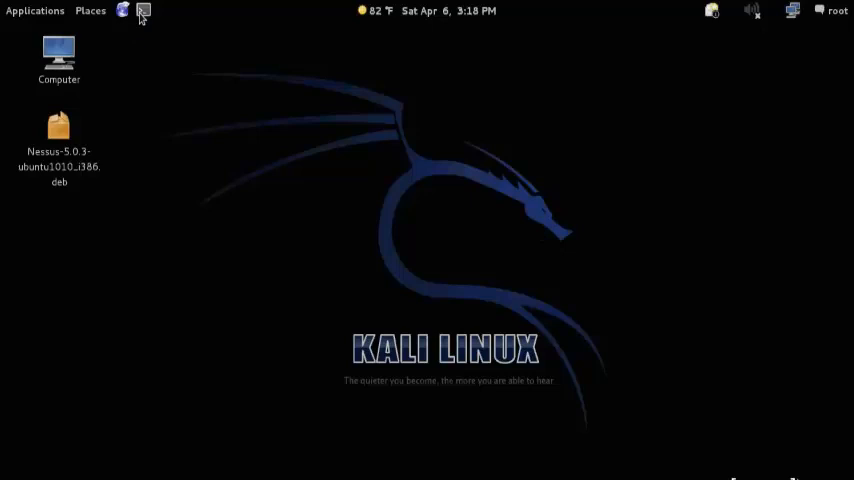
Step: In a new terminal, change into Desktop/ and list its files to find the package
click(144, 12)
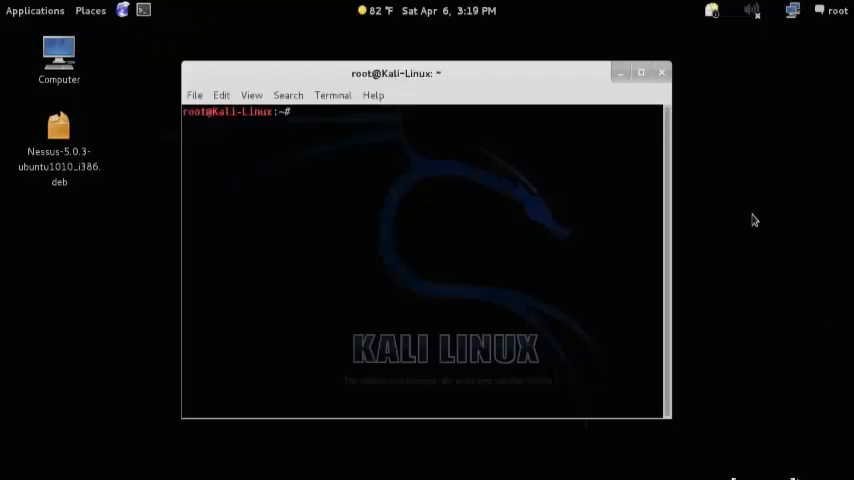
text(ls)
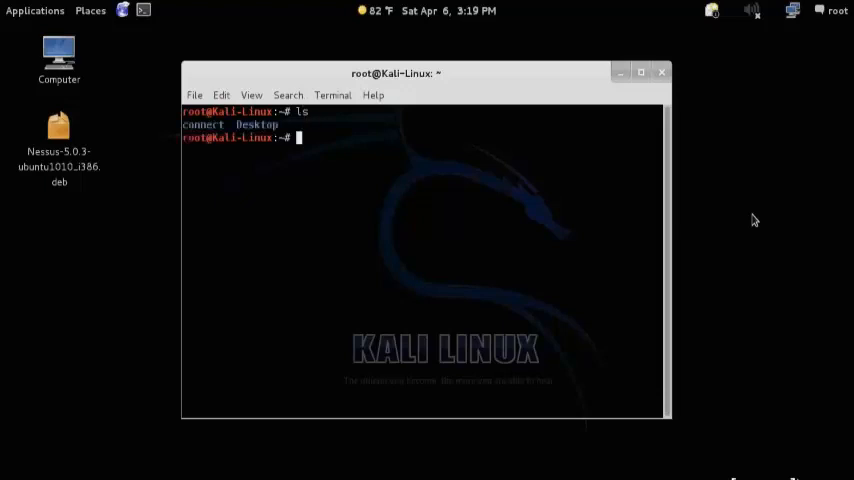
text(cd Desktop/)
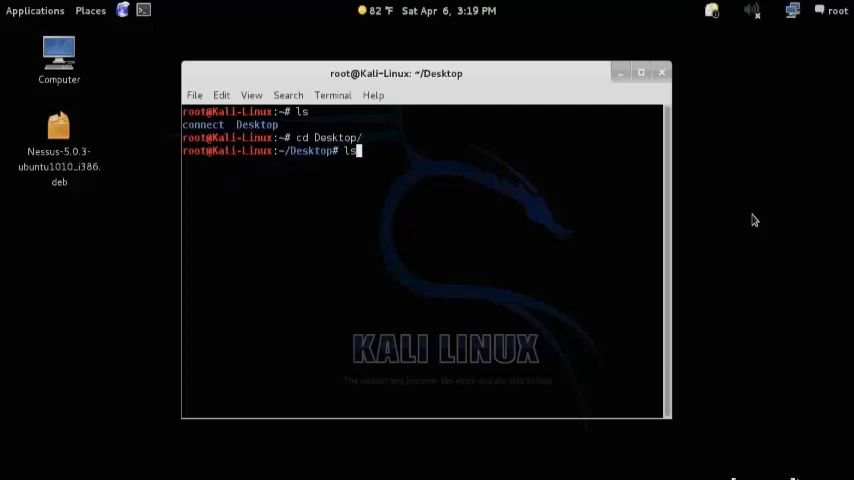
key(Return)
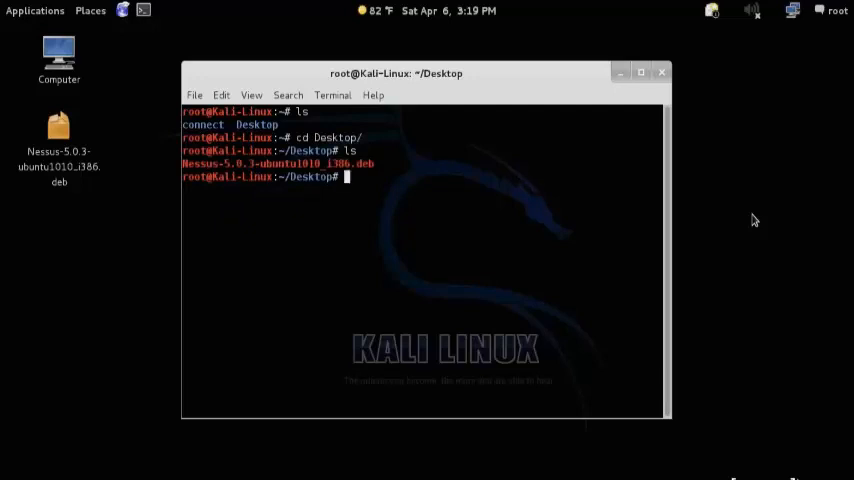
Step: Compose the command dpkg -i Nessus-5.0.3-ubuntu1010_i386.deb to install the package
text(dpkg)
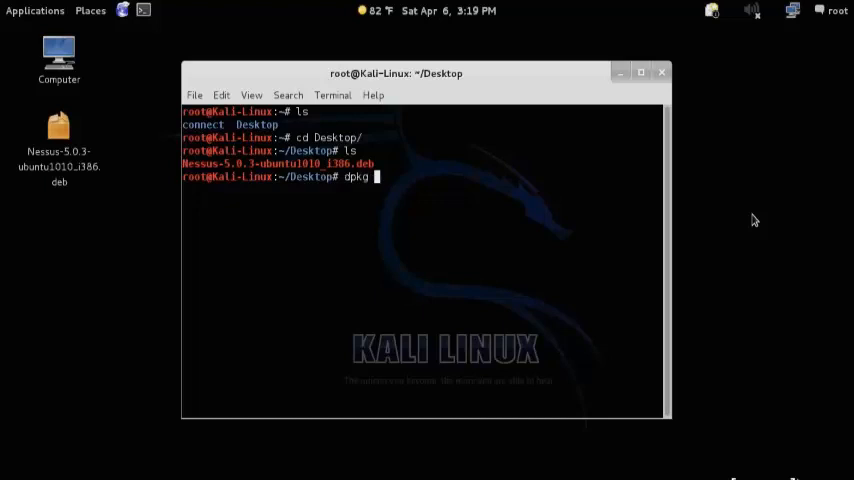
text(-i)
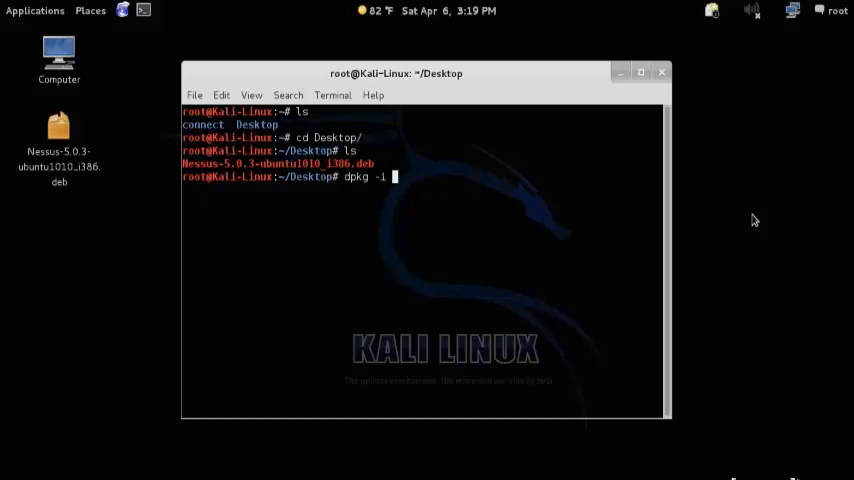
text(Nessus-5.0.3-ubuntu1010_i386.deb)
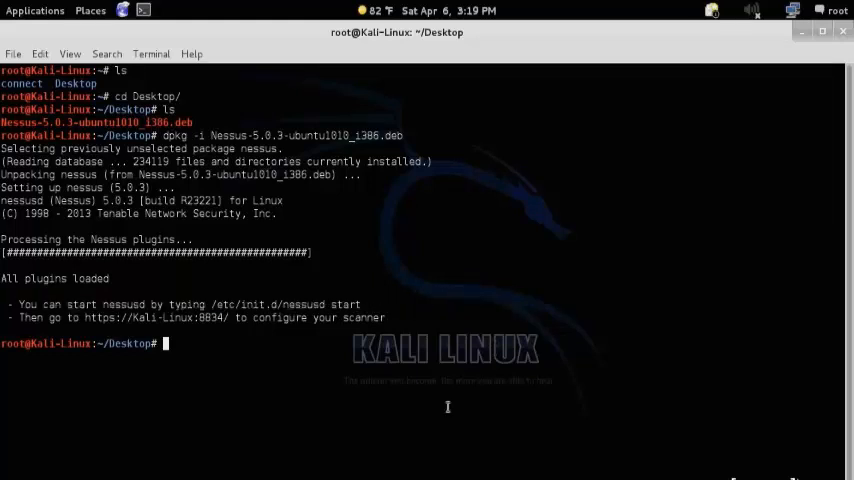
Step: Start the Nessus daemon with /etc/init.d/nessusd start and select the scanner's setup address
text(/etc)
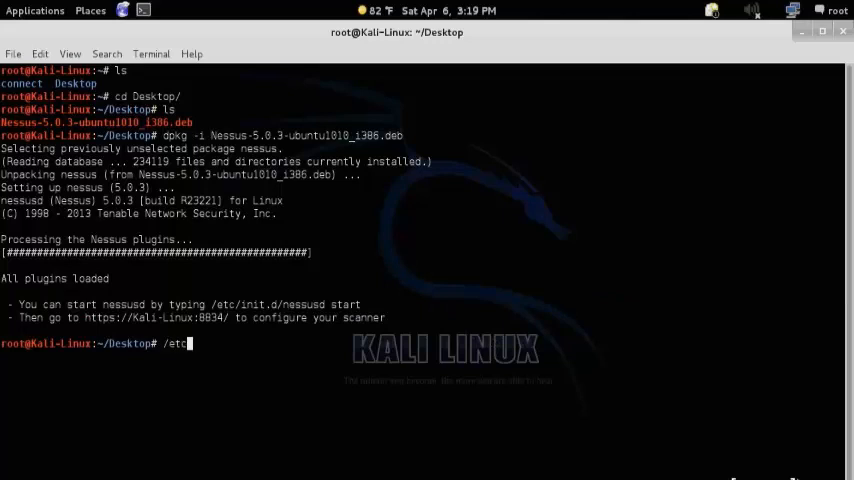
text(/init.d/nessusd start)
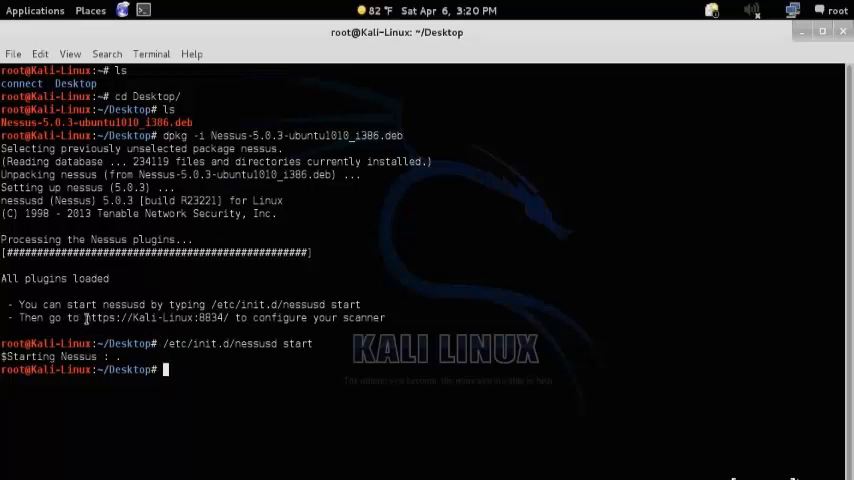
double_click(156, 316)
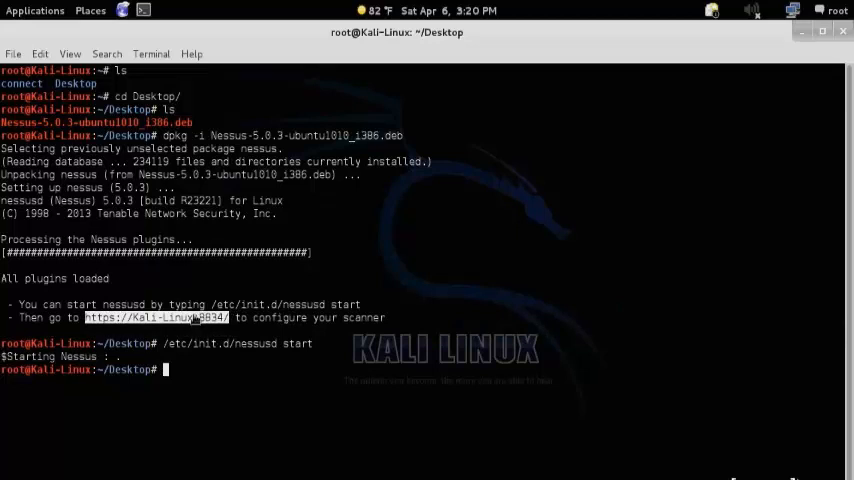
right_click(200, 318)
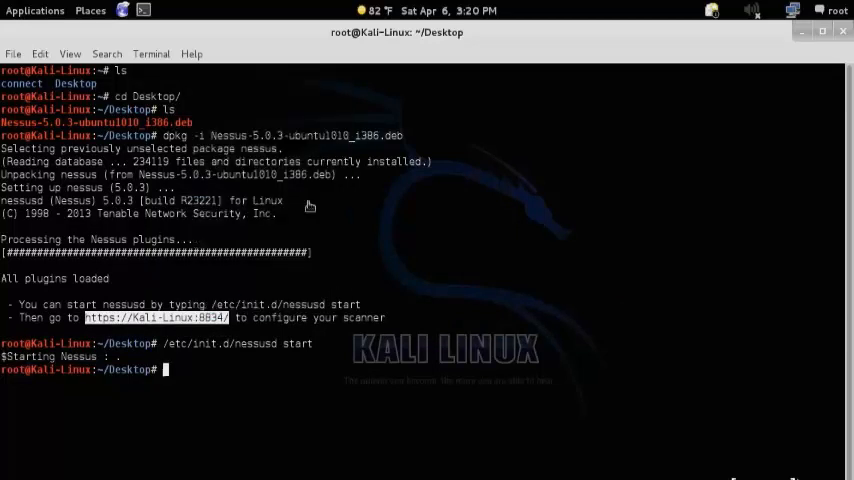
mouse_move(208, 412)
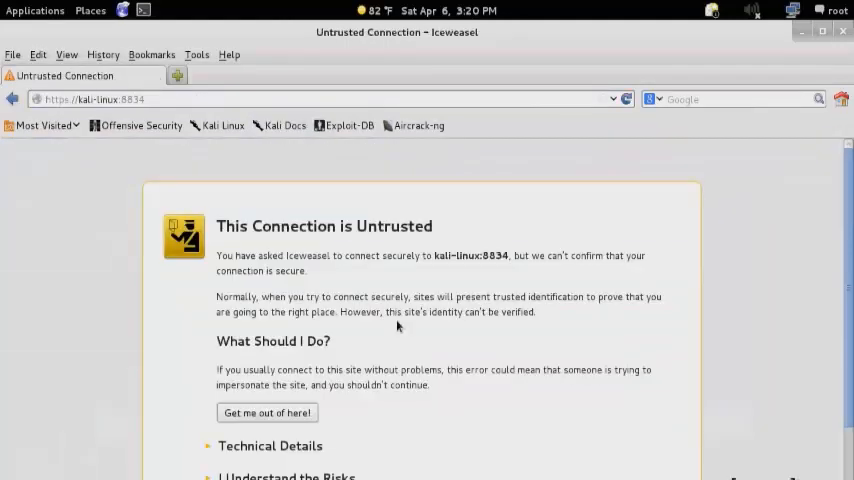
Step: Add a permanent security exception for the scanner's untrusted certificate so the Welcome to Nessus page loads
scroll(down, 3)
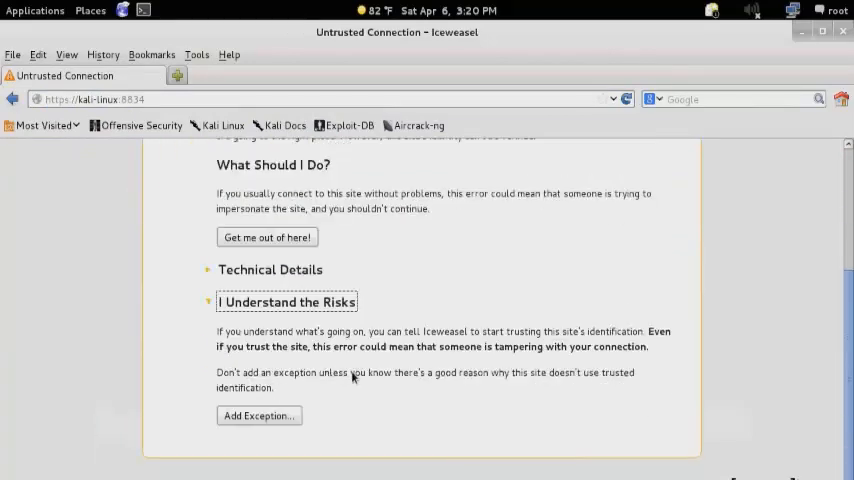
click(260, 416)
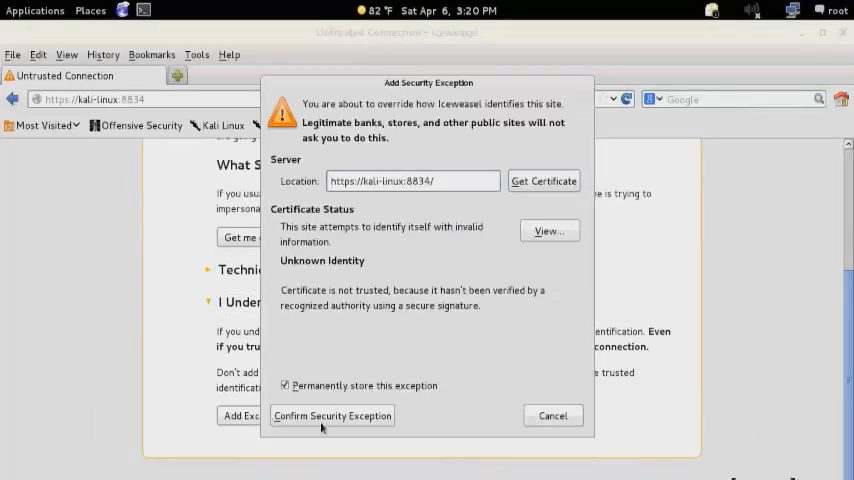
click(332, 416)
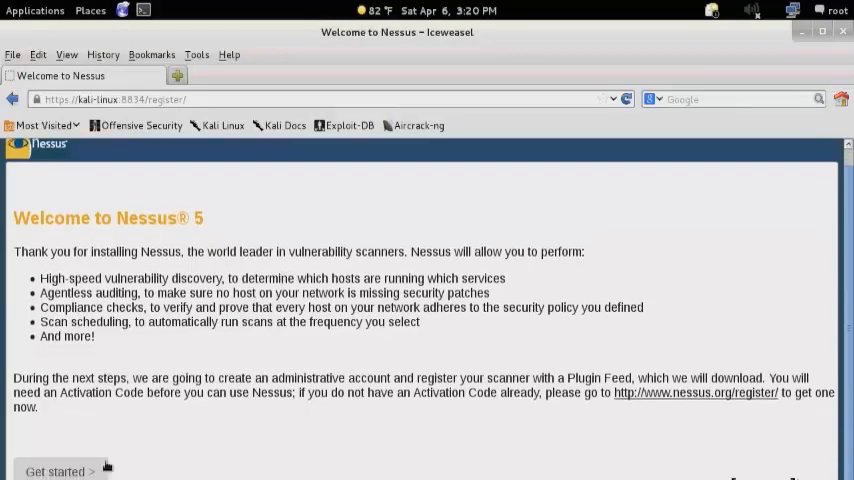
Step: Start setup and create the initial account with login Admin and a confirmed password
click(56, 472)
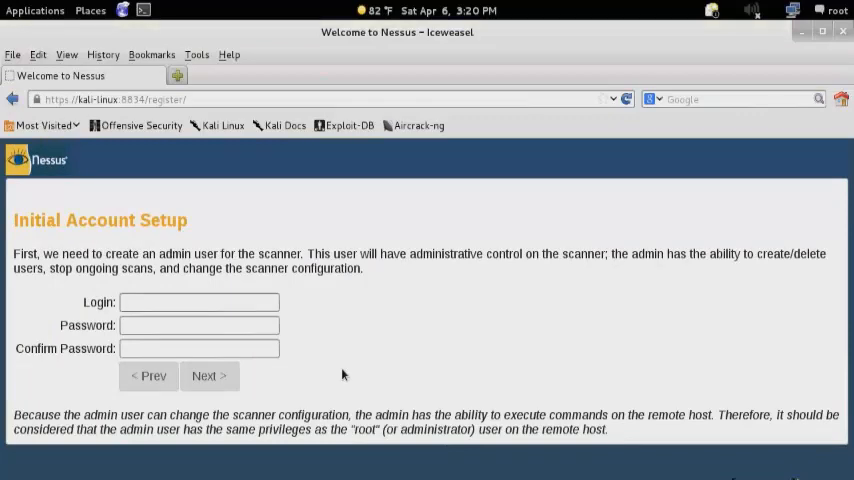
text(A)
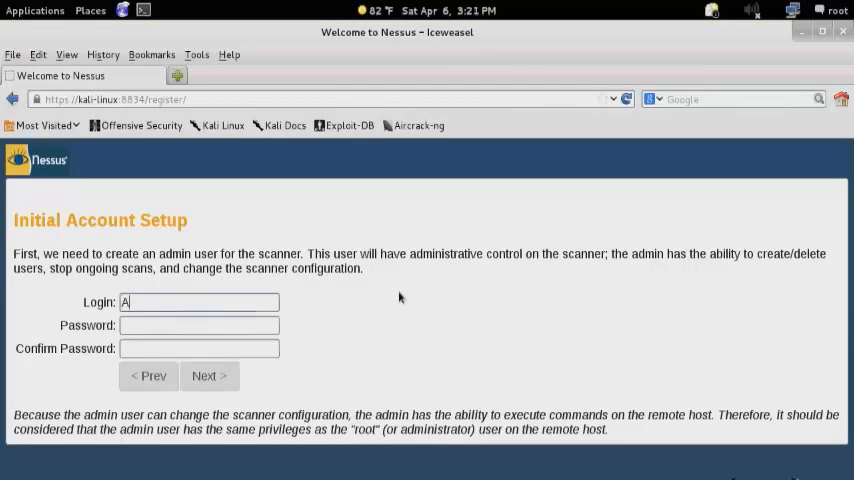
text(dmin)
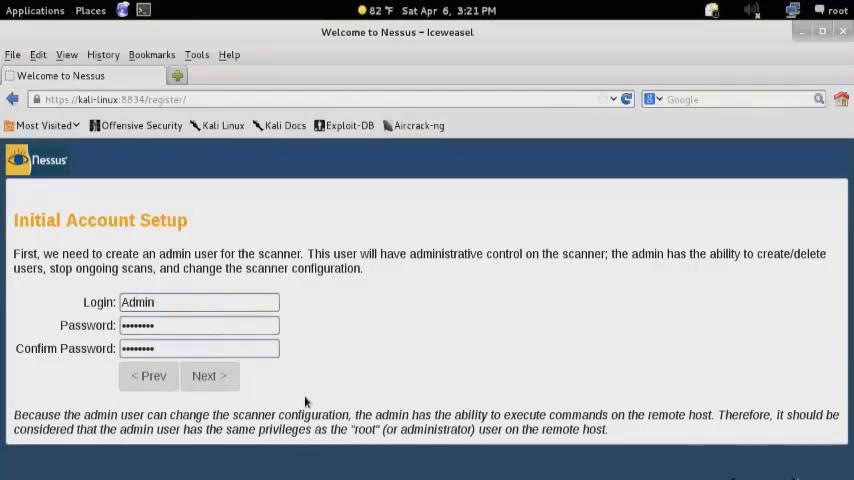
click(208, 376)
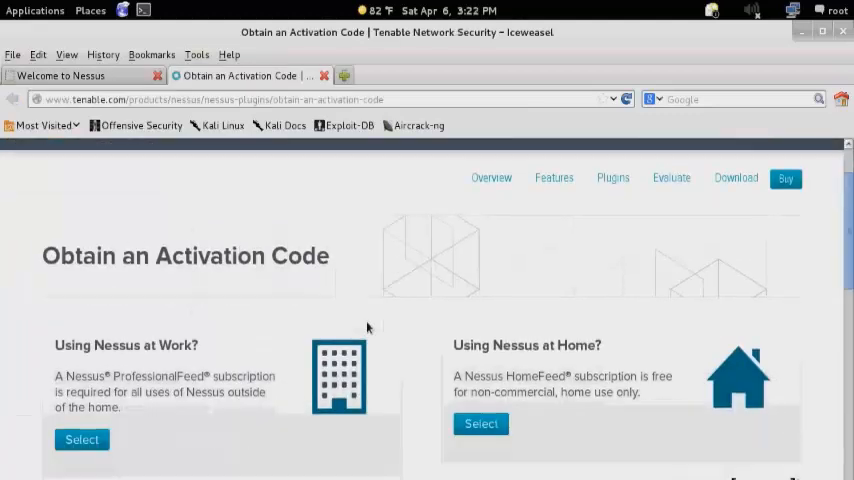
scroll(down, 3)
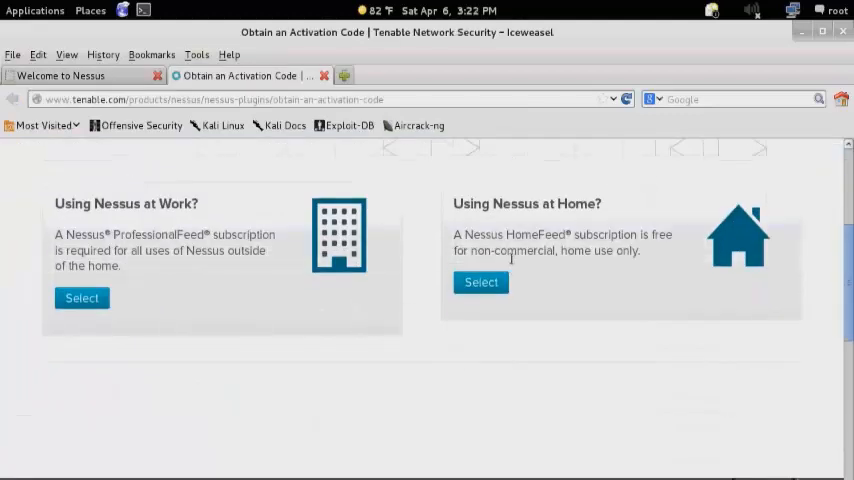
click(480, 282)
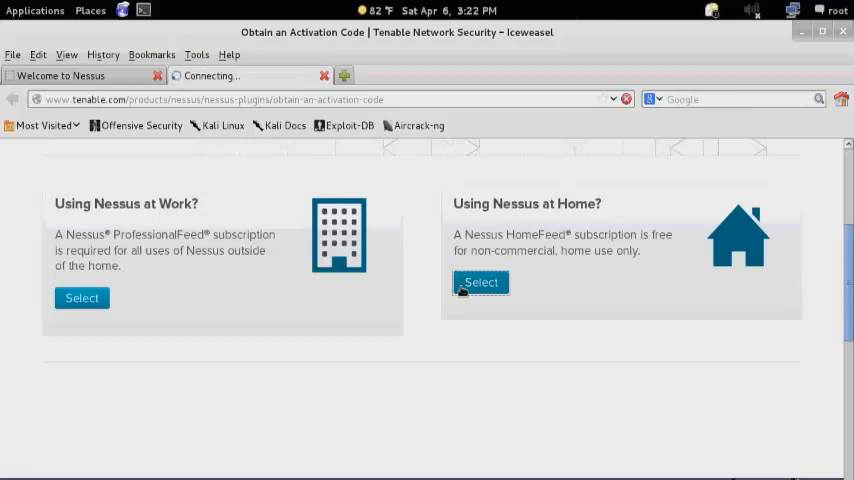
click(480, 282)
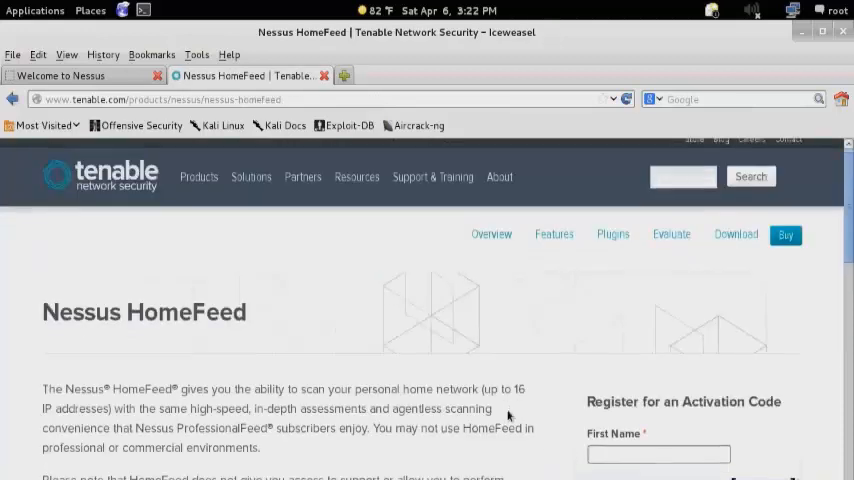
scroll(down, 3)
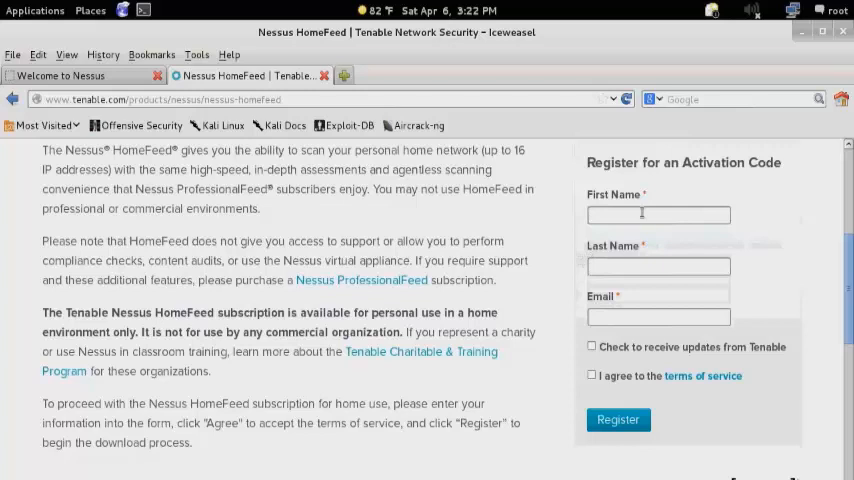
mouse_move(460, 308)
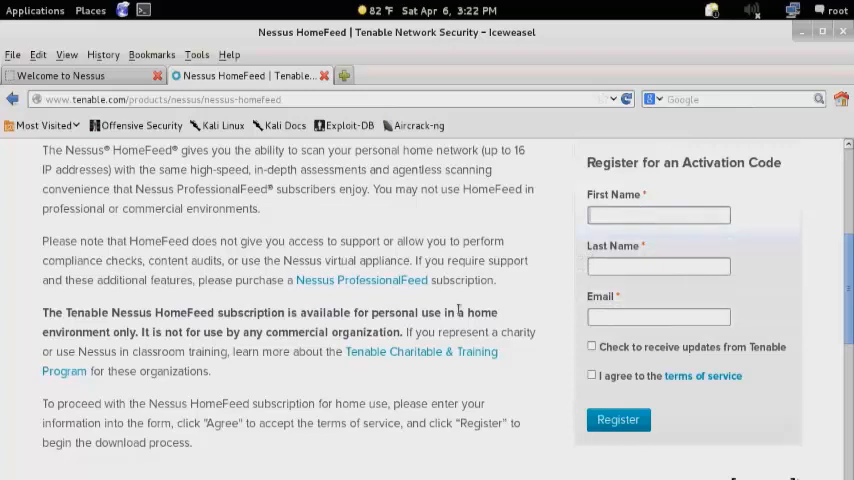
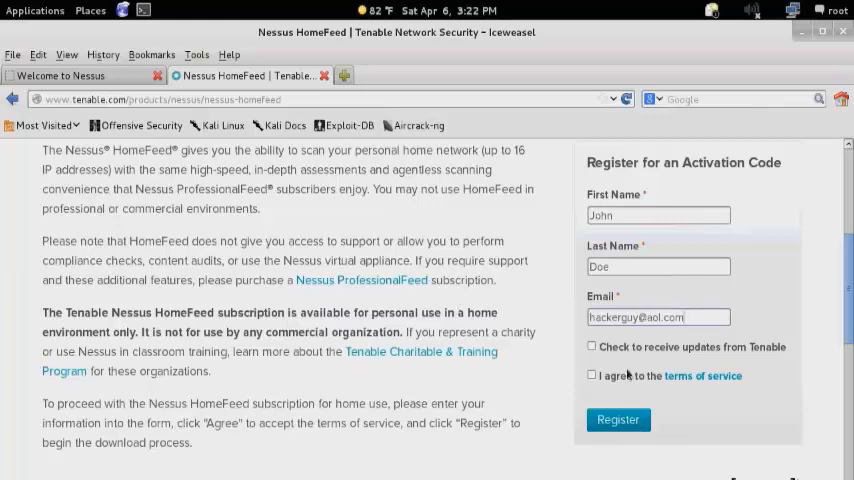
click(592, 376)
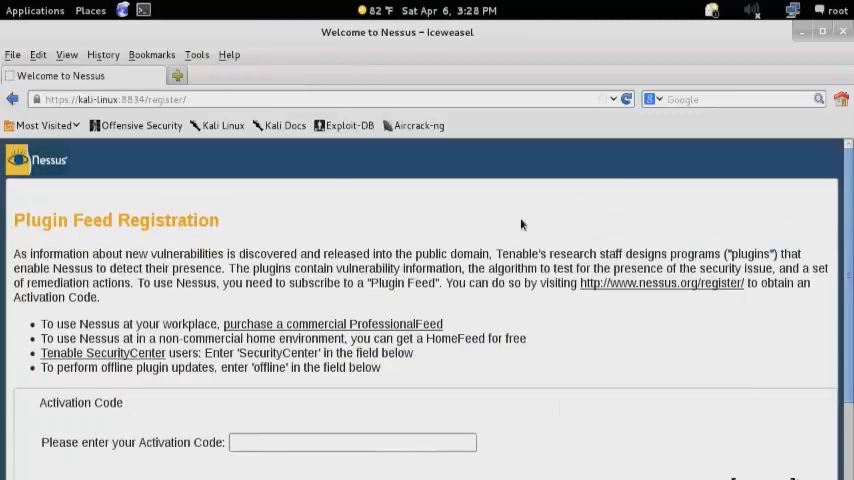
scroll(down, 3)
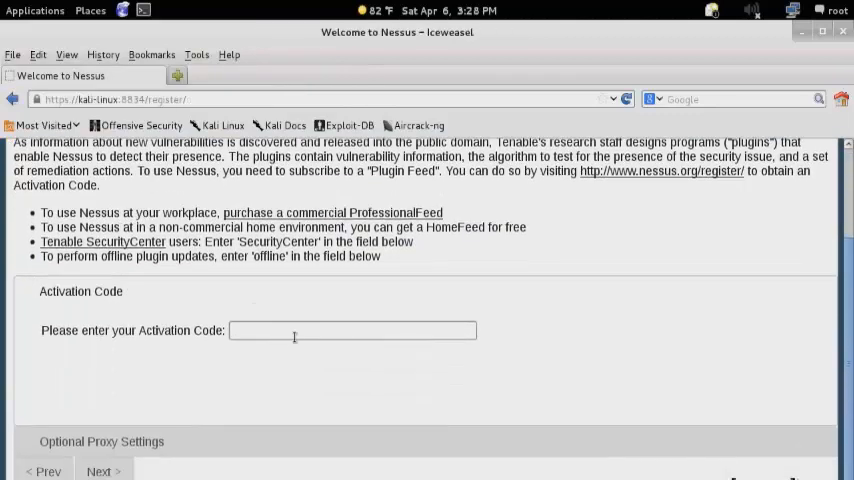
text(0000-0001-0002-0003-0004)
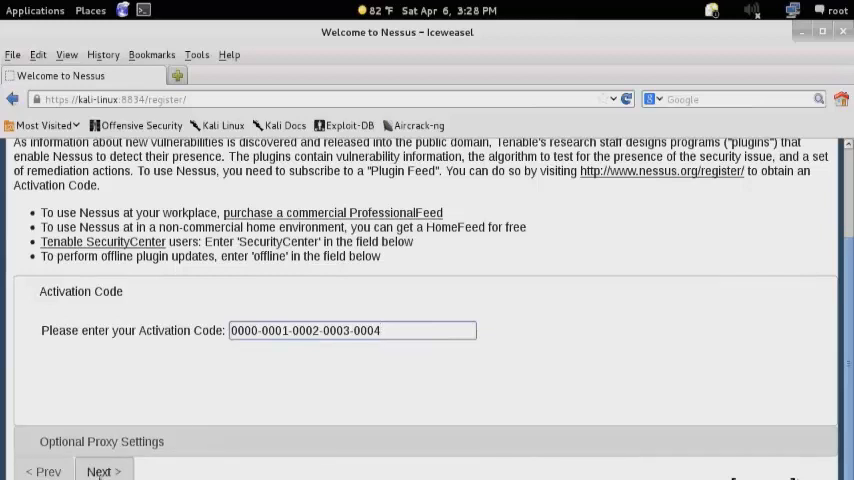
click(100, 472)
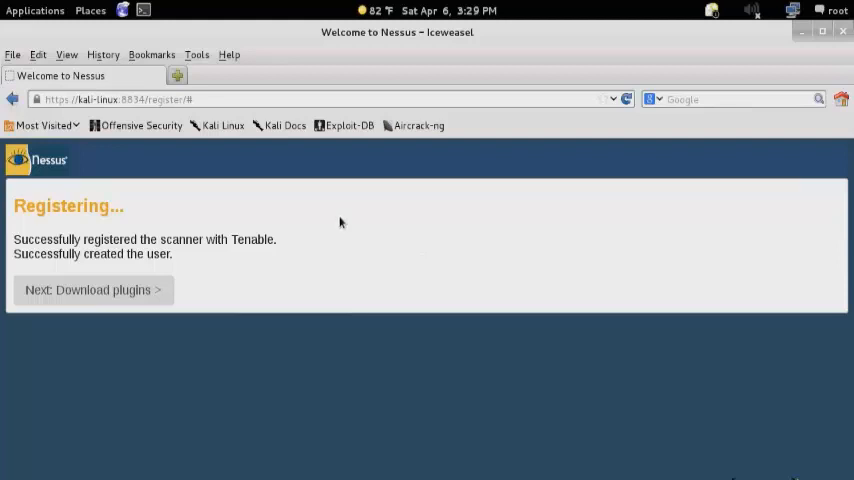
click(92, 288)
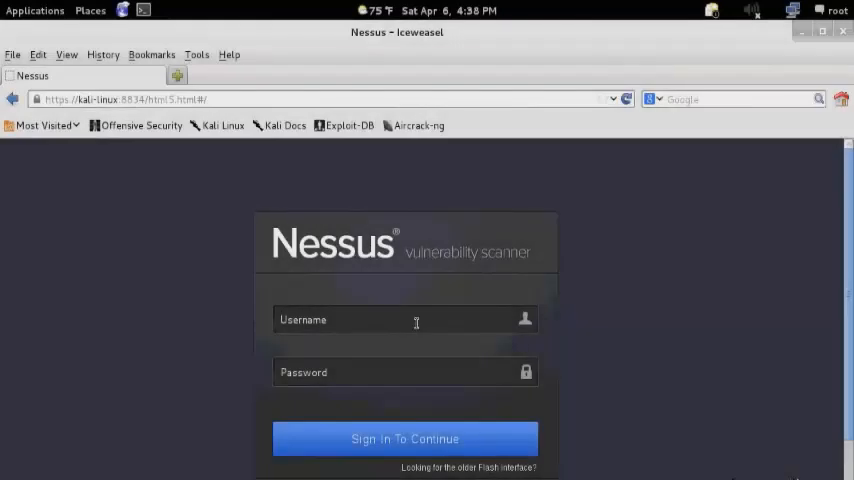
Step: Sign in to the scanner as Admin with its password, landing on the empty Listing Results page
text(Admin)
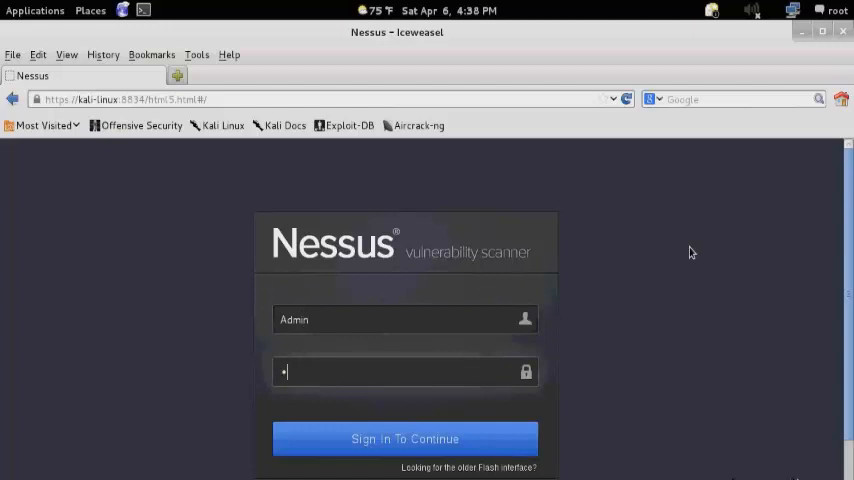
text(password)
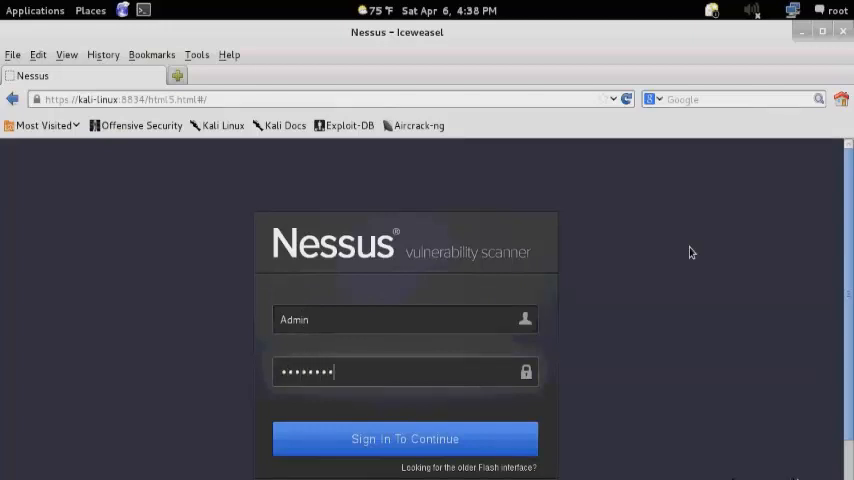
click(404, 440)
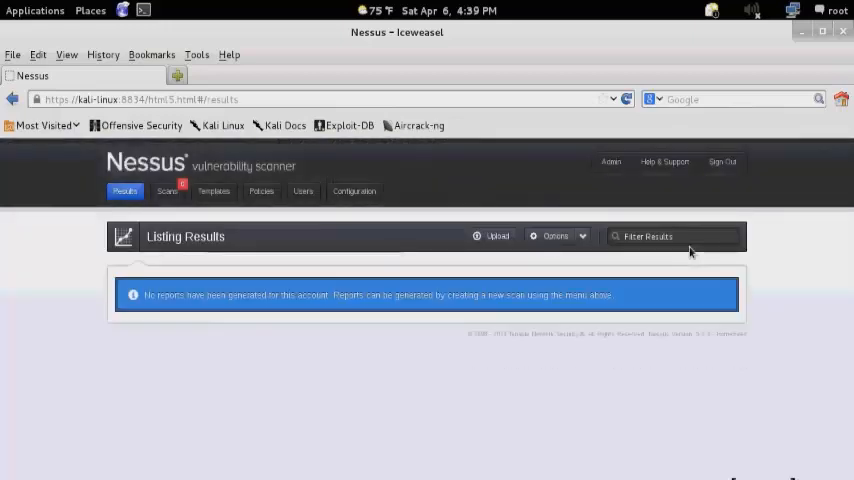
mouse_move(844, 260)
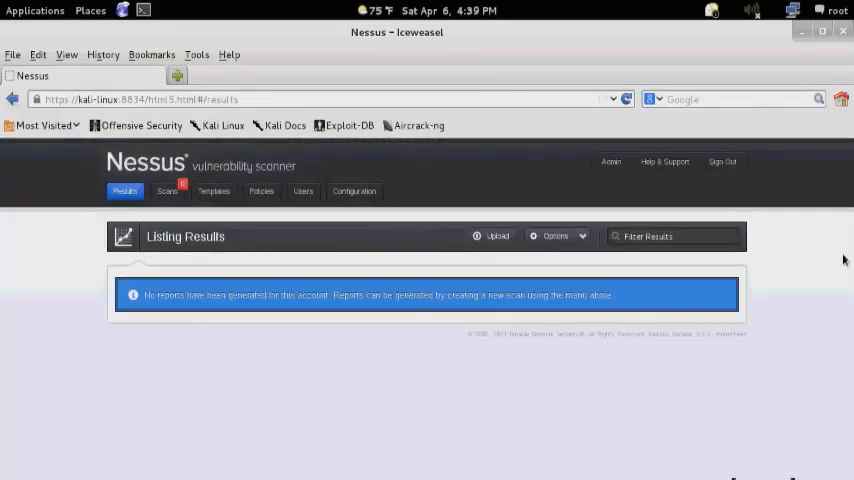